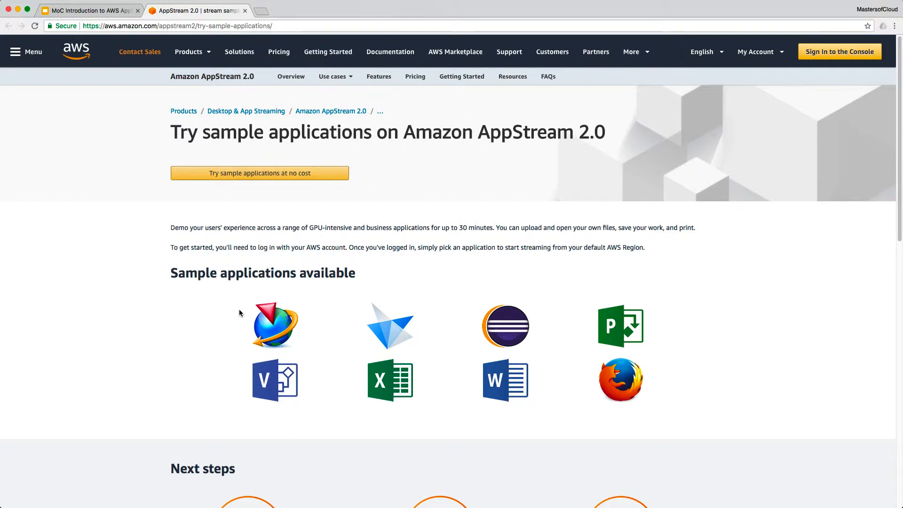
{"action": "mouse_move", "coordinate": [248, 205]}
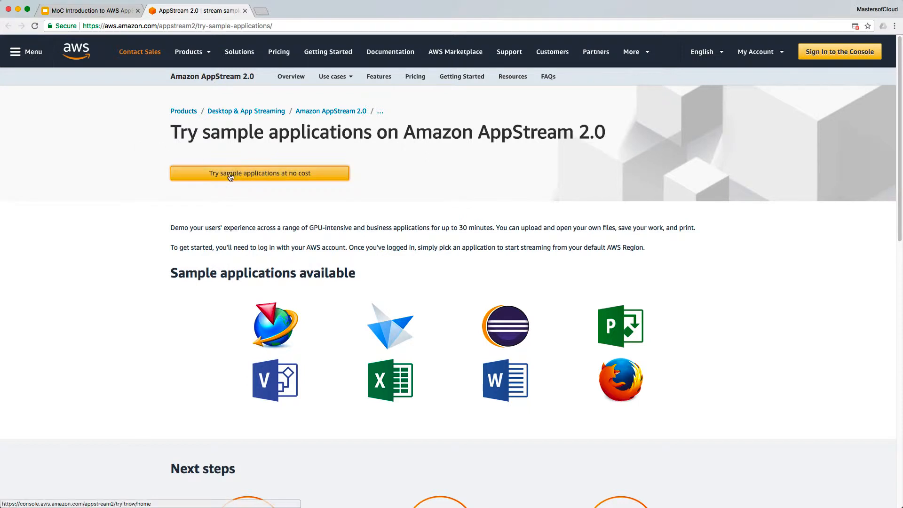
Launch the no-cost AppStream 2.0 sample applications trial.
{"action": "left_click", "coordinate": [259, 173]}
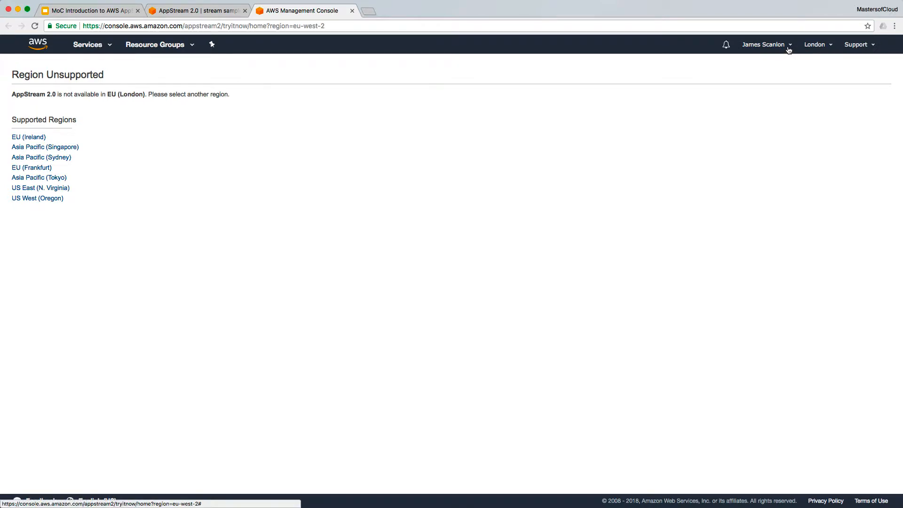
{"action": "mouse_move", "coordinate": [818, 53]}
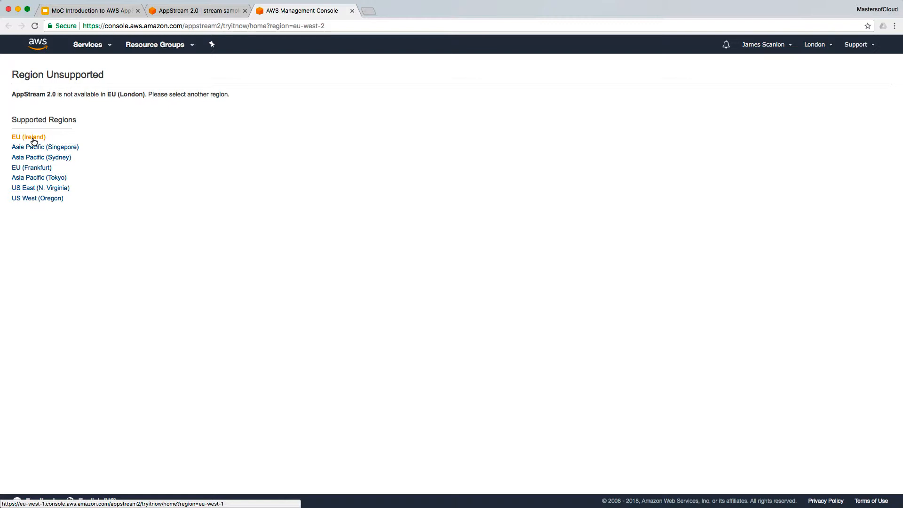
Switch to the EU (Ireland) region and start a Firefox streaming session.
{"action": "left_click", "coordinate": [28, 137]}
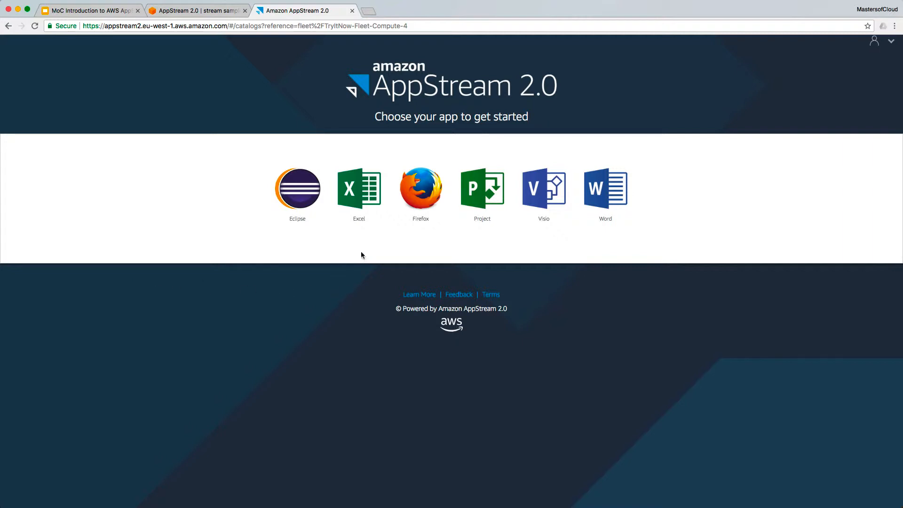
{"action": "mouse_move", "coordinate": [284, 179]}
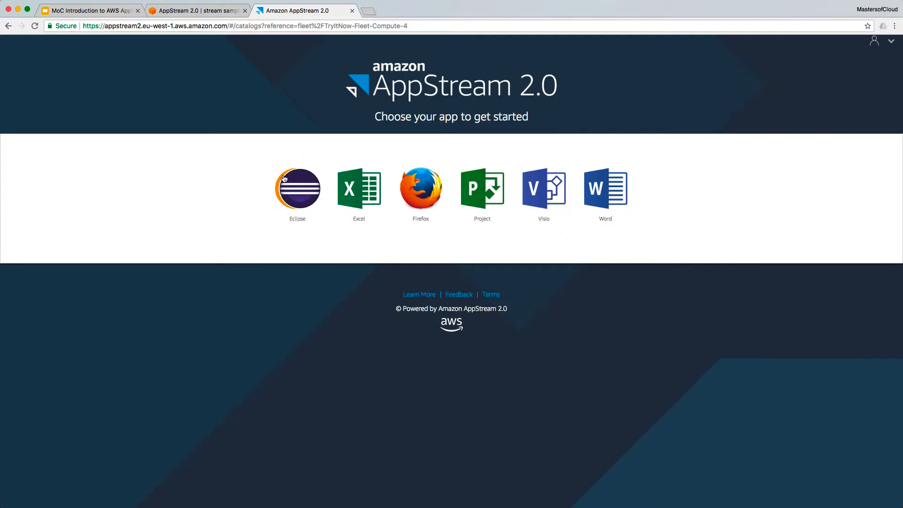
{"action": "left_click", "coordinate": [420, 188]}
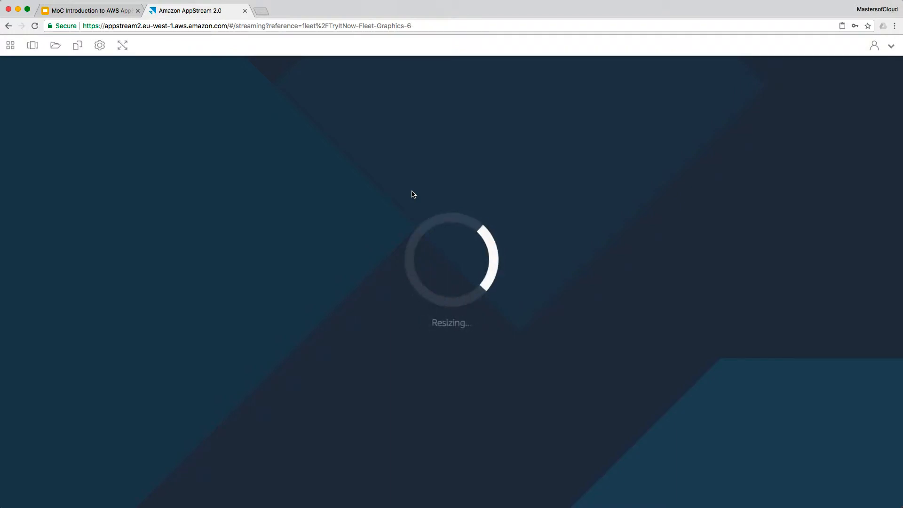
Review the streaming mode options and frame rate, latency and bandwidth metrics.
{"action": "left_click", "coordinate": [100, 46]}
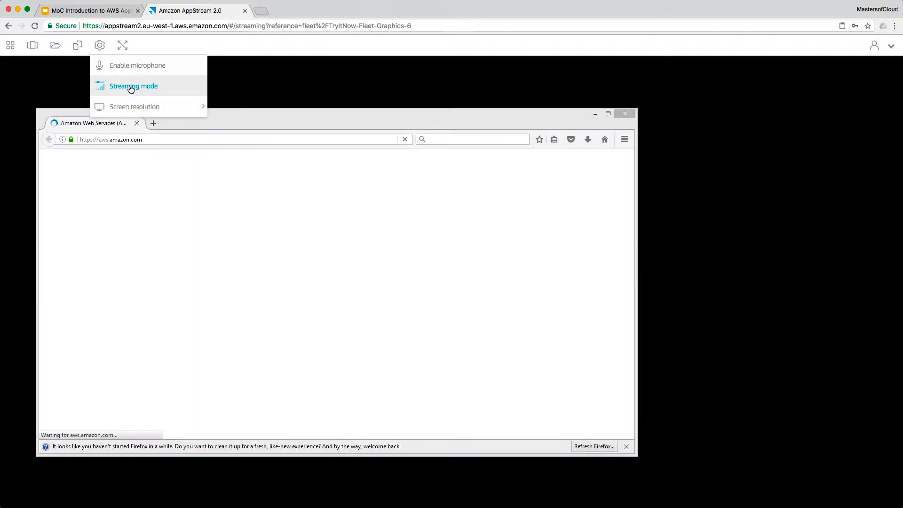
{"action": "left_click", "coordinate": [133, 86]}
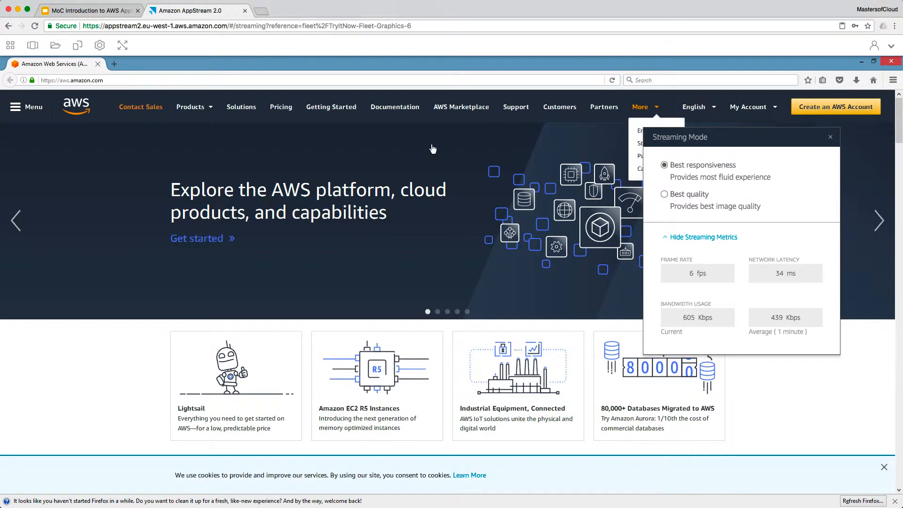
{"action": "left_click", "coordinate": [10, 45]}
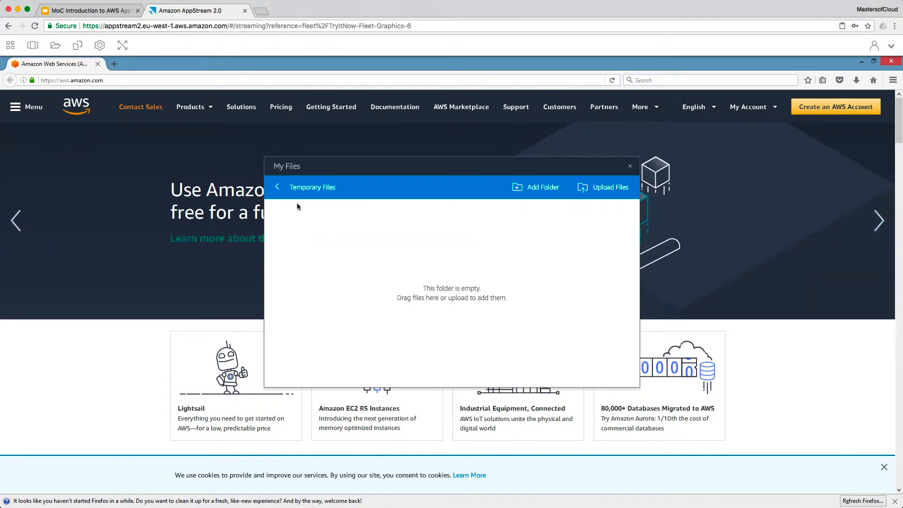
{"action": "mouse_move", "coordinate": [280, 265]}
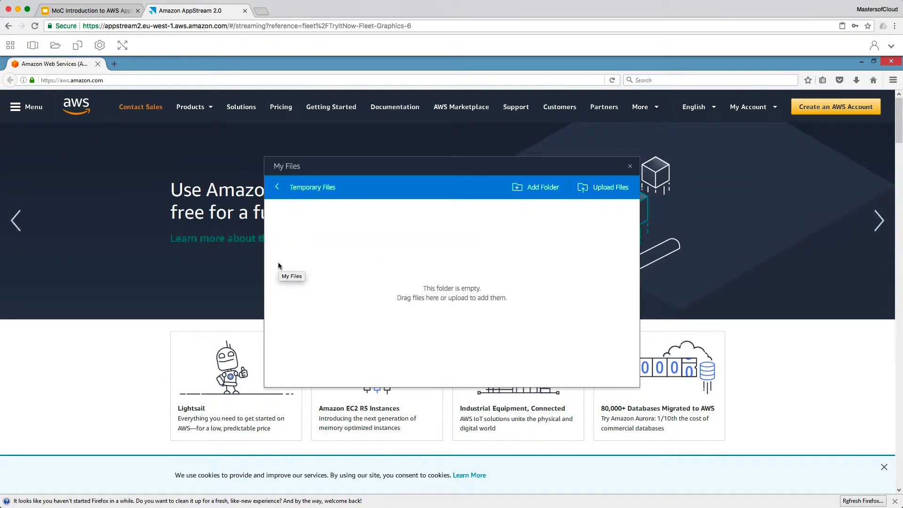
{"action": "mouse_move", "coordinate": [276, 265]}
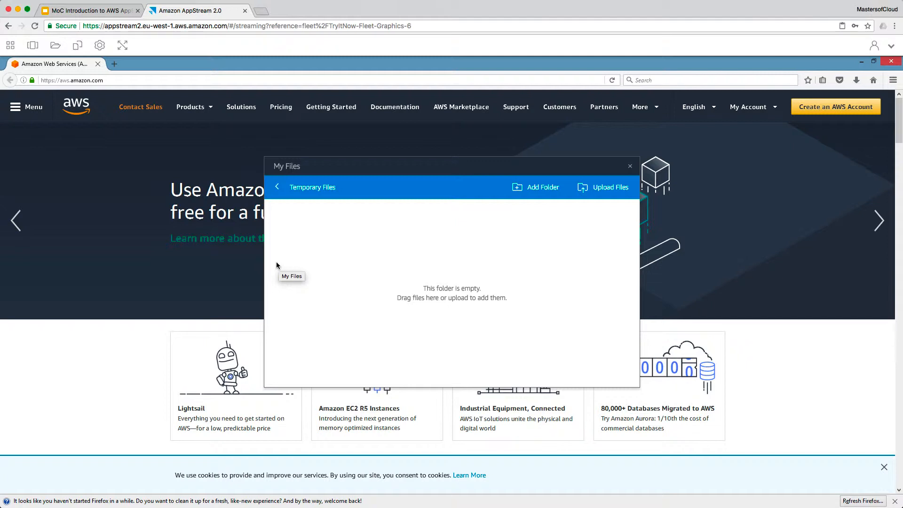
{"action": "mouse_move", "coordinate": [544, 188]}
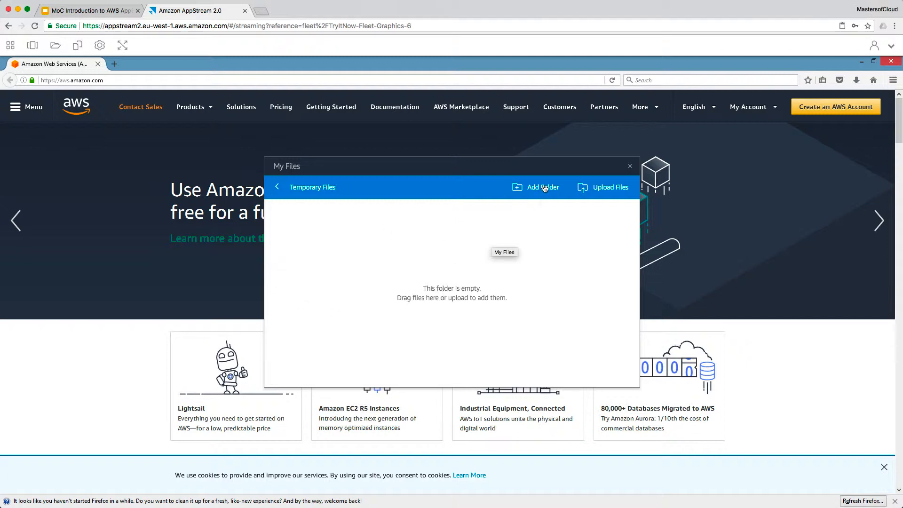
{"action": "mouse_move", "coordinate": [531, 284]}
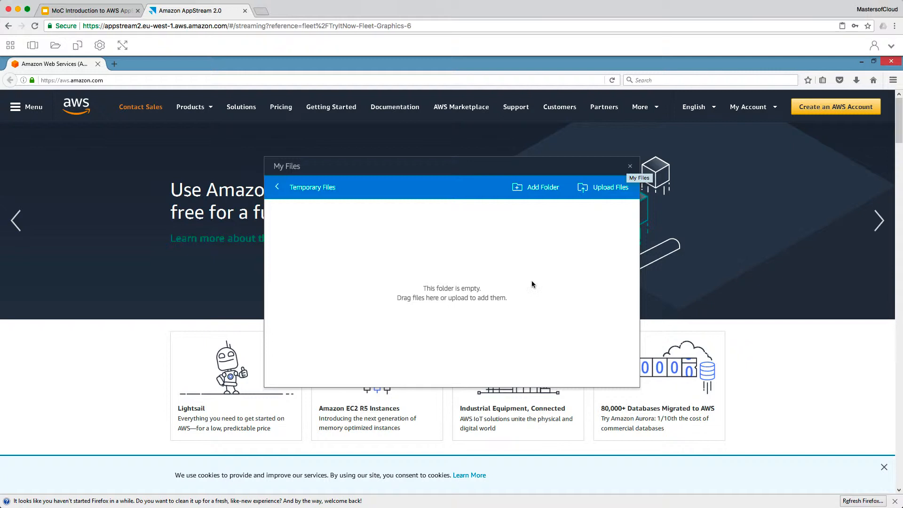
Close the empty Temporary Files browser, returning to the streamed AWS homepage.
{"action": "left_click", "coordinate": [629, 166]}
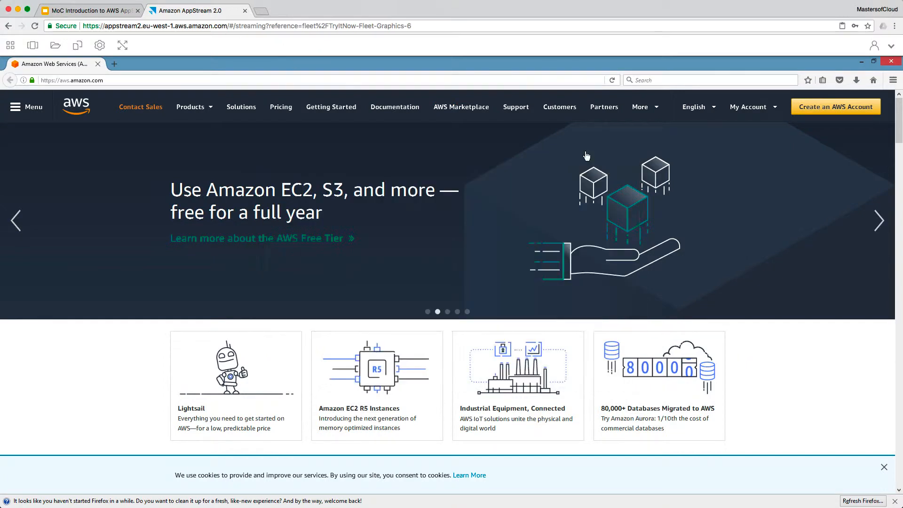
{"action": "left_click", "coordinate": [77, 45]}
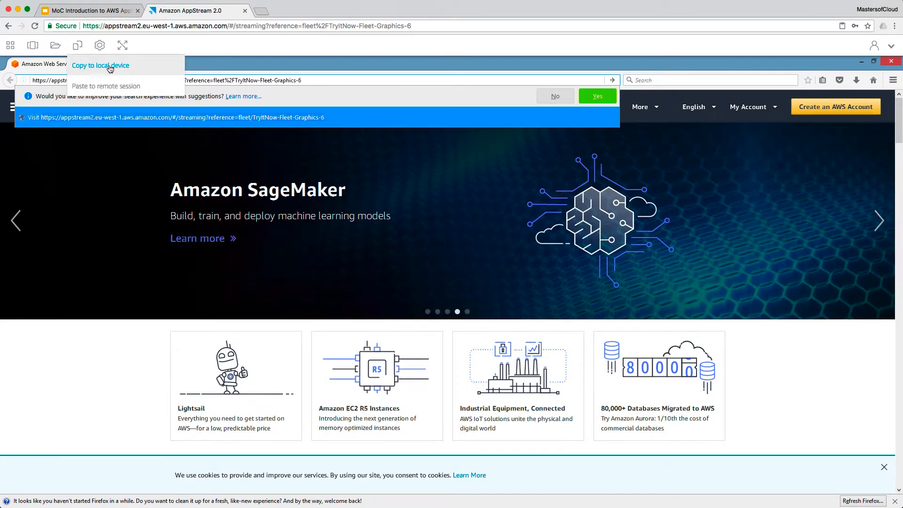
{"action": "mouse_move", "coordinate": [106, 85]}
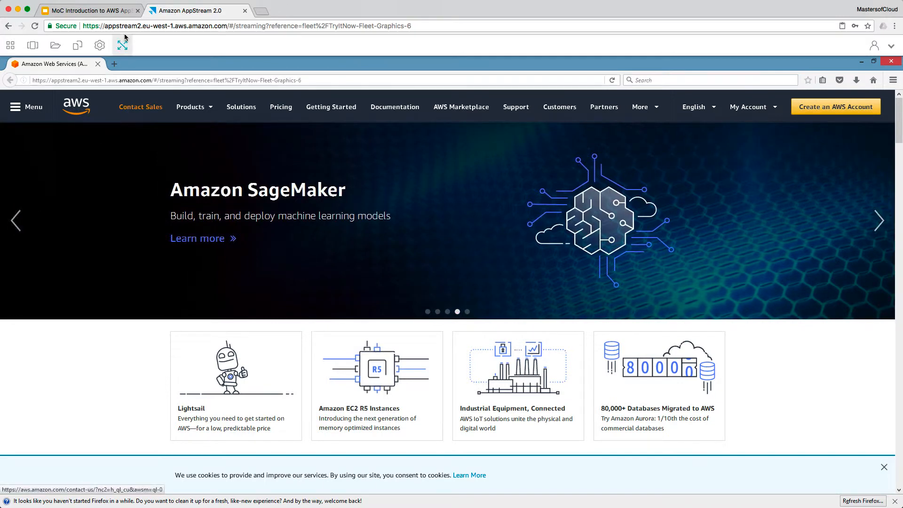
Check the Streaming mode settings, then close that panel.
{"action": "left_click", "coordinate": [99, 46]}
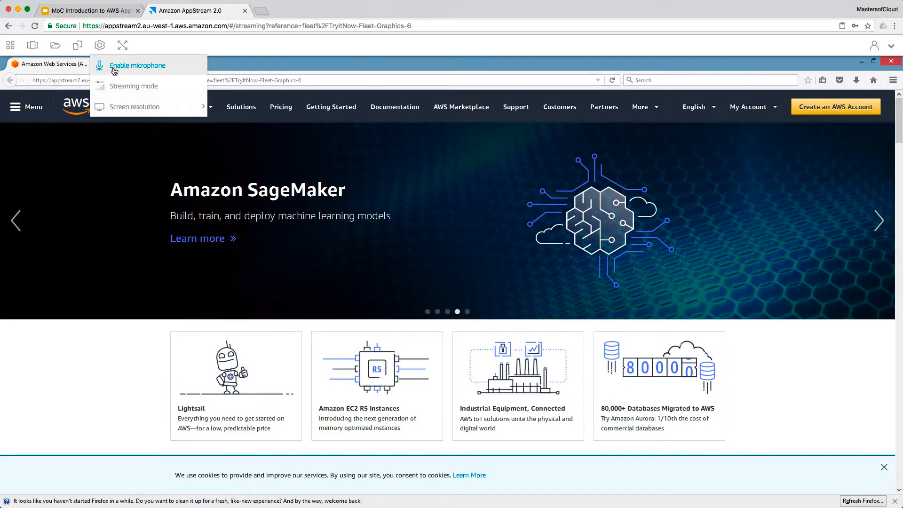
{"action": "mouse_move", "coordinate": [127, 85]}
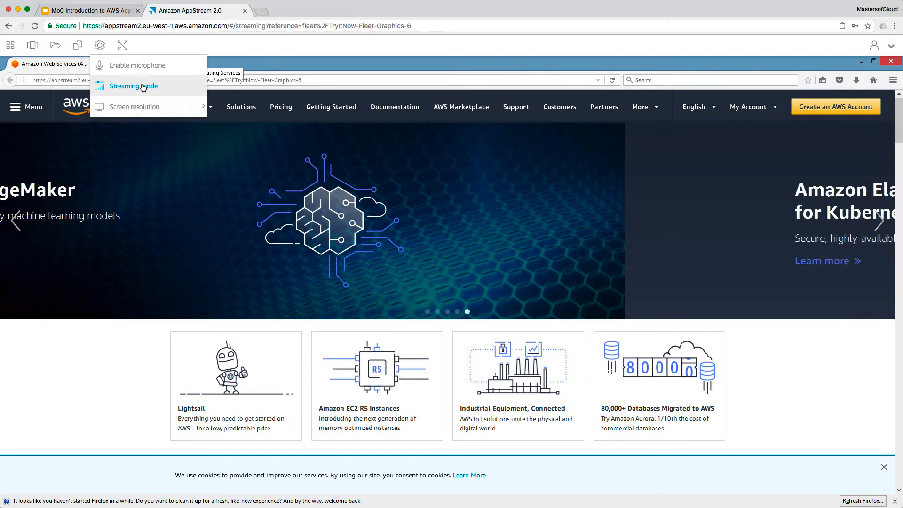
{"action": "left_click", "coordinate": [133, 87]}
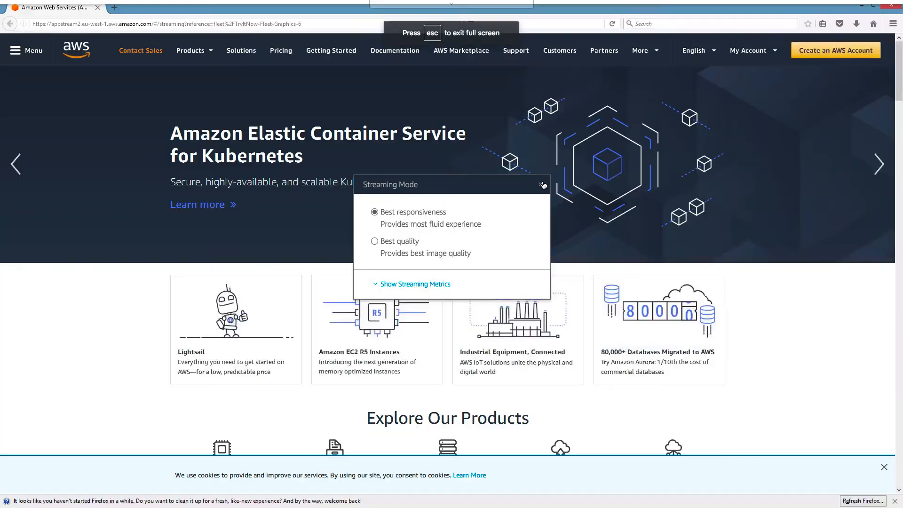
{"action": "left_click", "coordinate": [541, 184]}
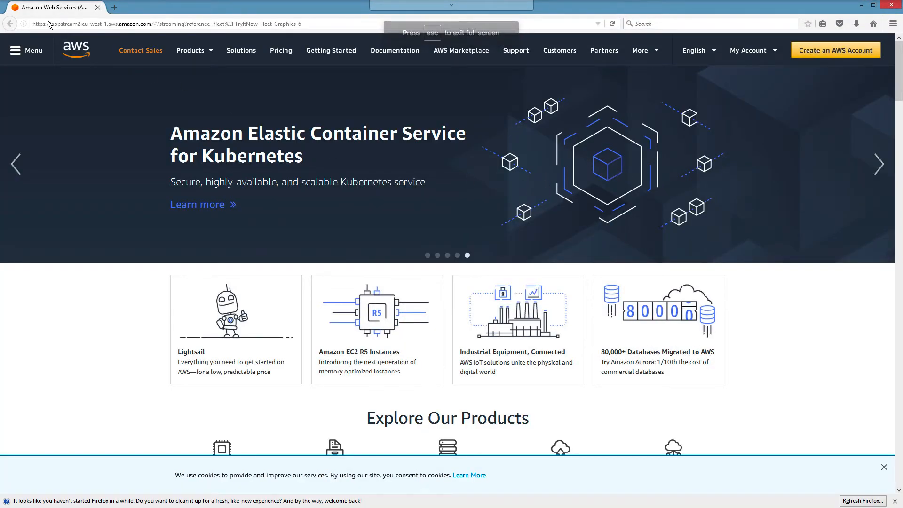
Start Excel in the session and create a new blank workbook.
{"action": "left_click", "coordinate": [11, 10]}
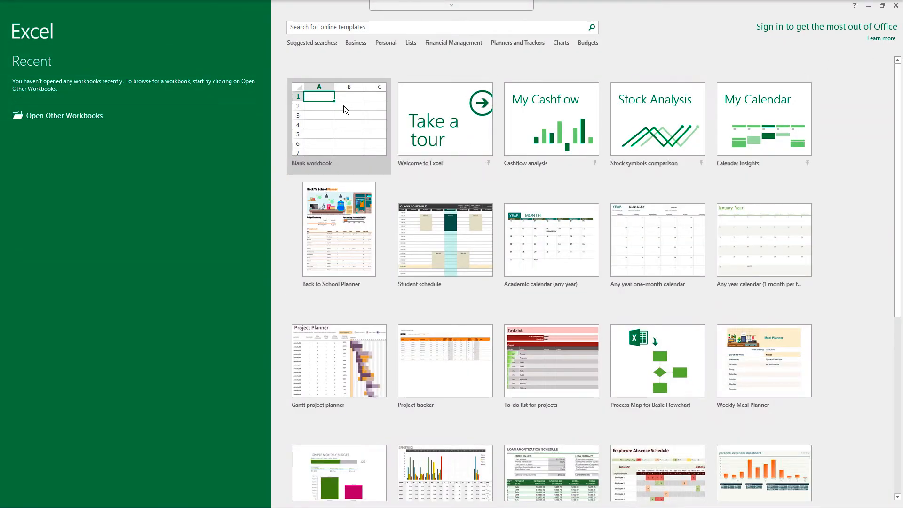
{"action": "left_click", "coordinate": [339, 124]}
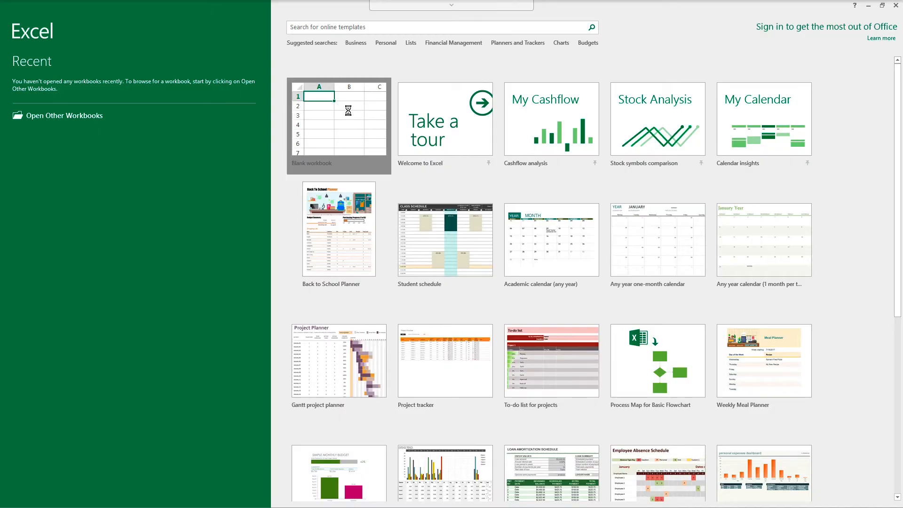
{"action": "left_click", "coordinate": [338, 124]}
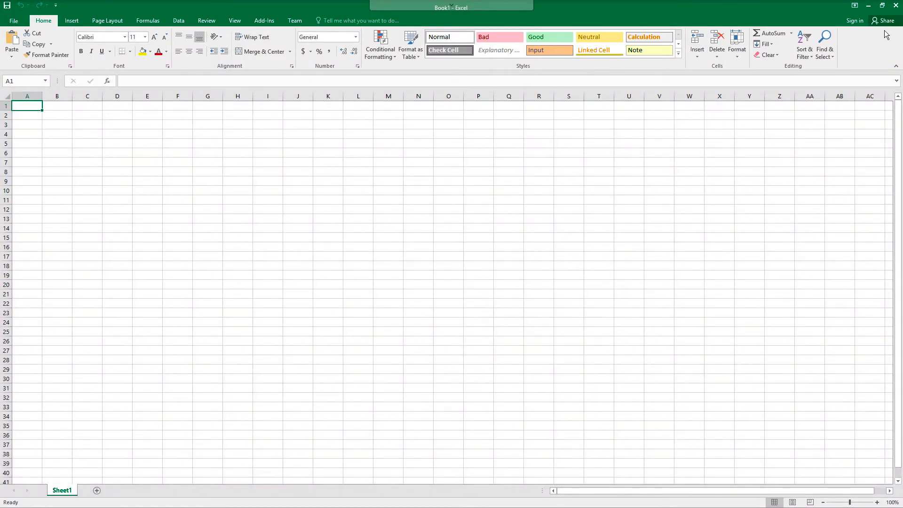
{"action": "mouse_move", "coordinate": [752, 66]}
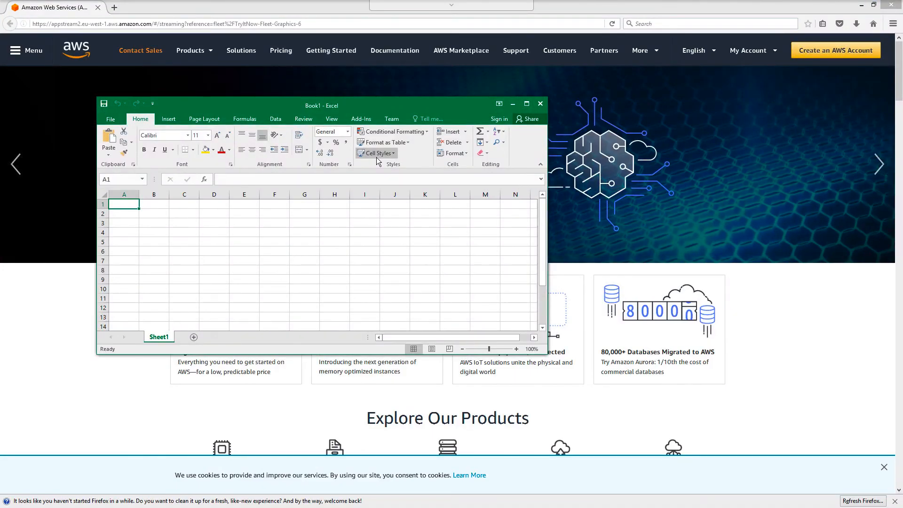
{"action": "mouse_move", "coordinate": [375, 153]}
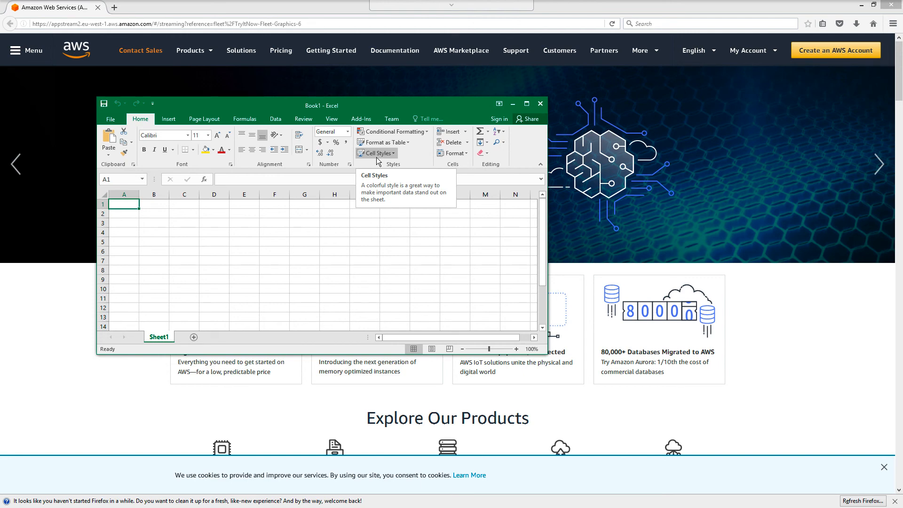